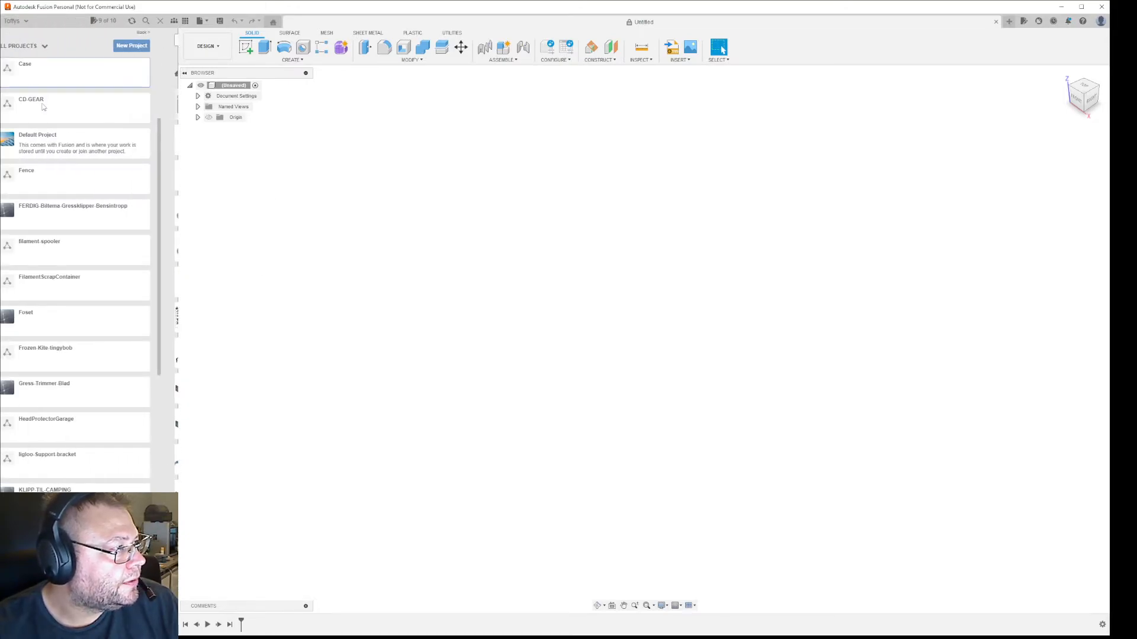
Step: Scroll the Data Panel to reach the LED POLE CAP project and the led-pole-cap design
scroll("down", 3)
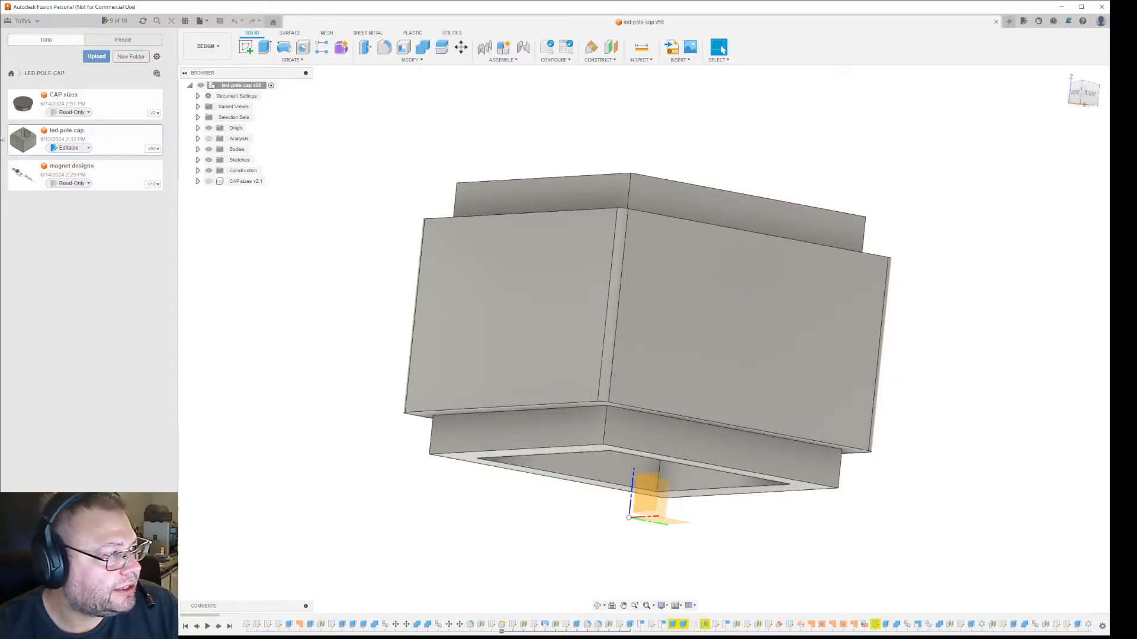
Step: Expand the Bodies folder in the Browser and scroll through the named bodies
left_click(196, 149)
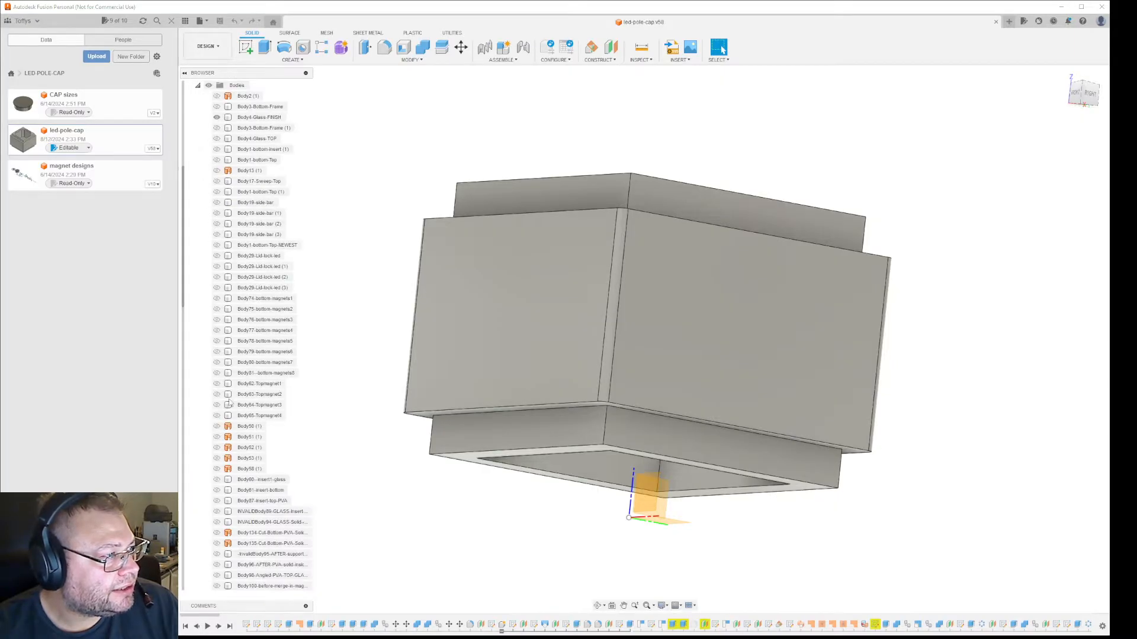
scroll("down", 3)
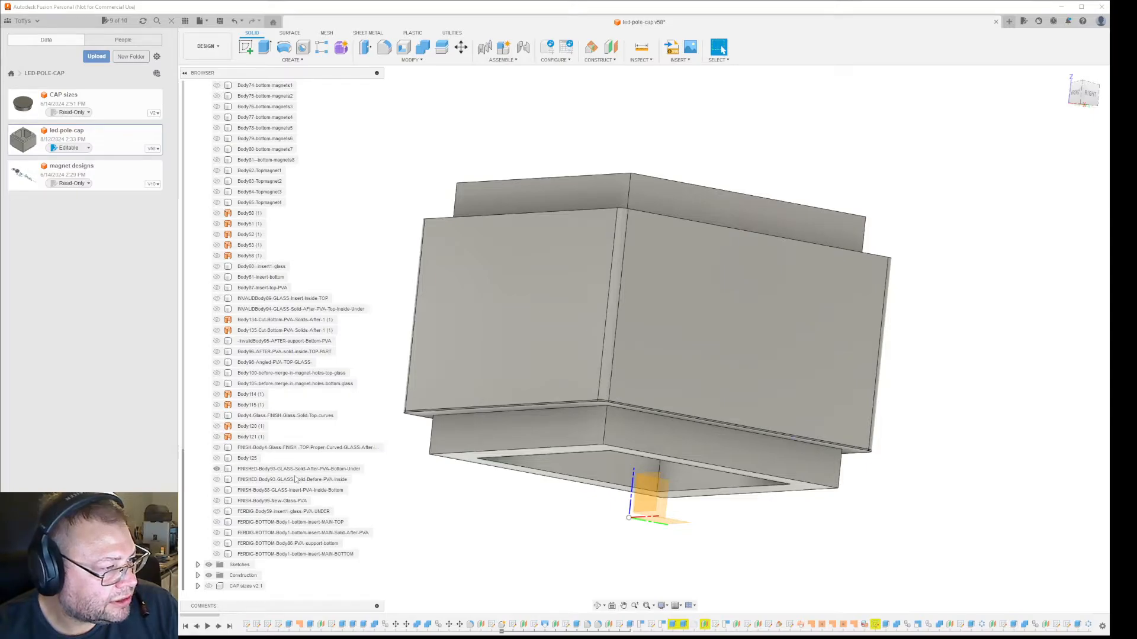
Step: Identify the glass body and Body125 at the corner, then make the PVA-UNDER insert layer visible
left_click(297, 469)
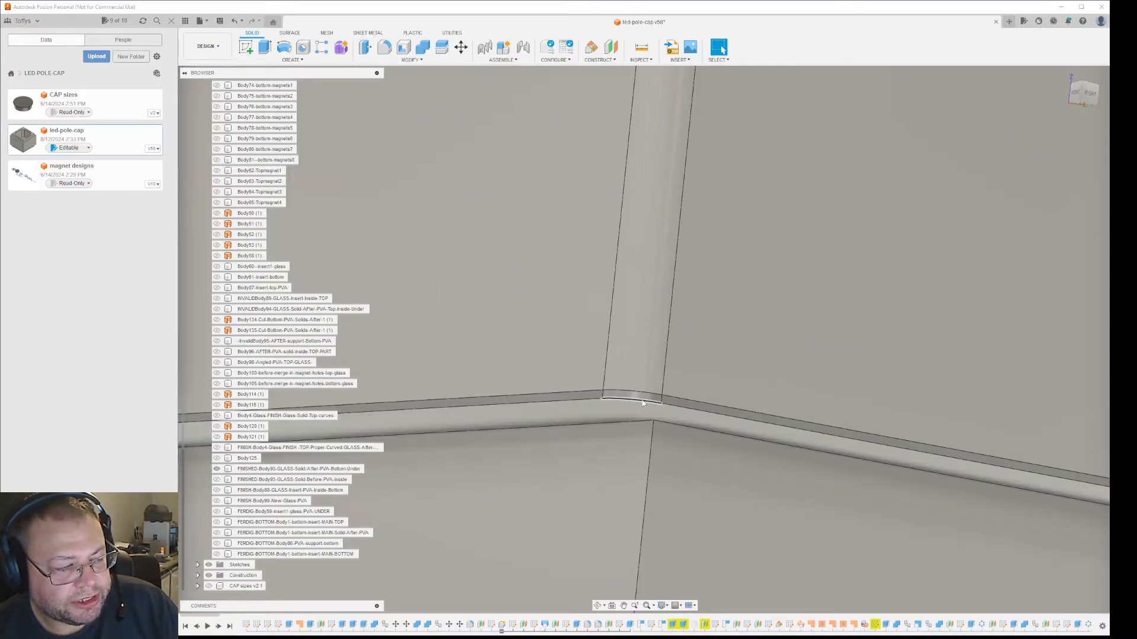
left_click(295, 469)
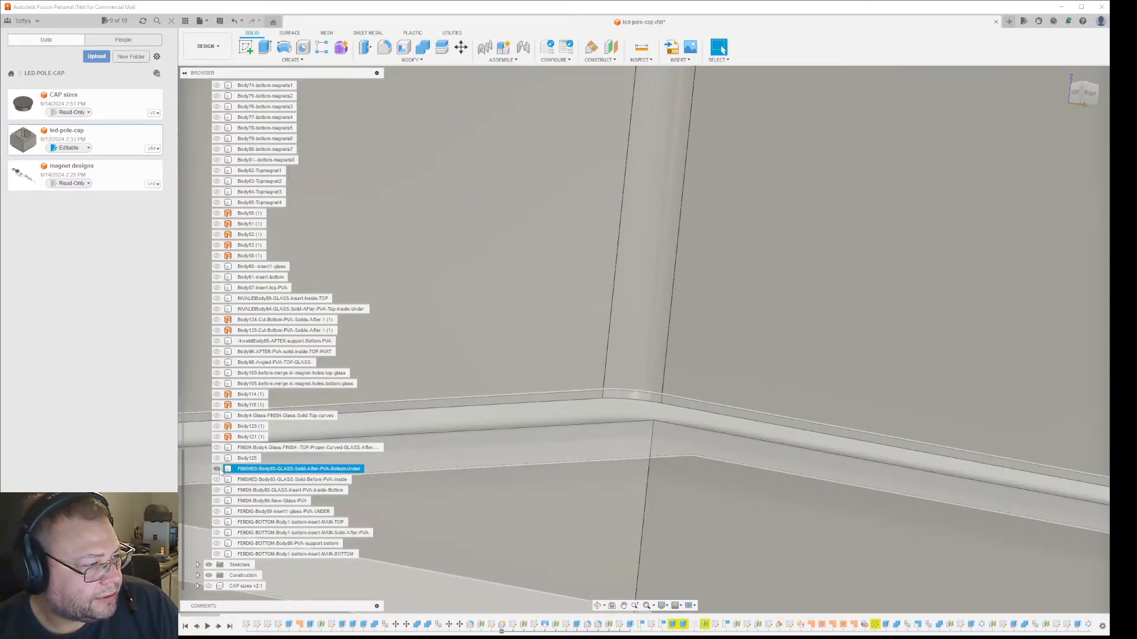
left_click(217, 480)
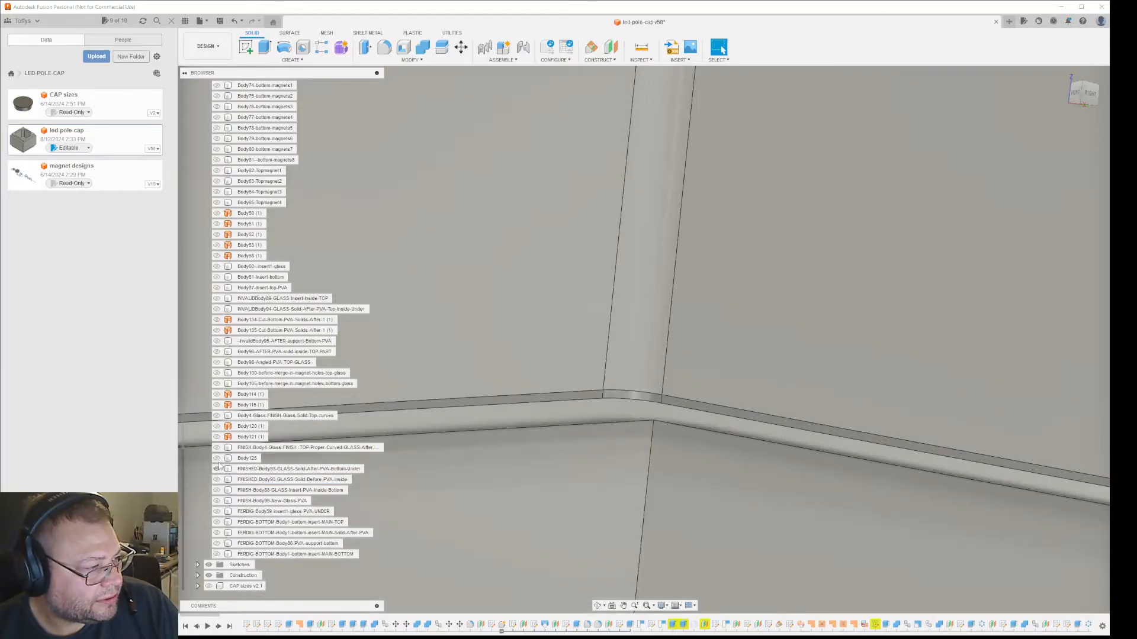
left_click(246, 457)
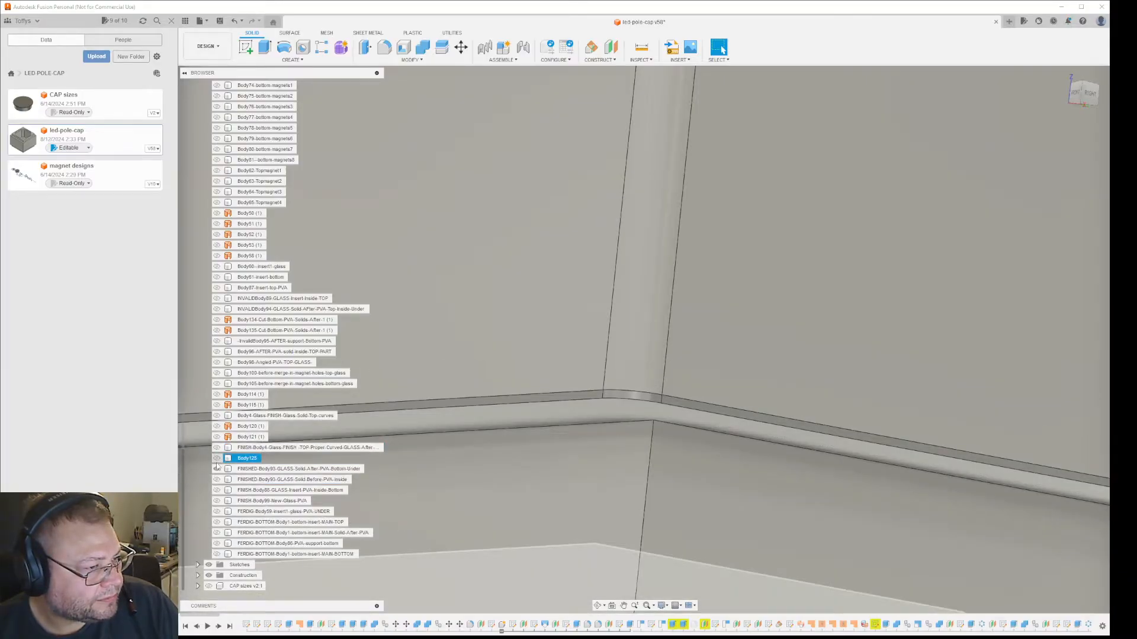
left_click(289, 490)
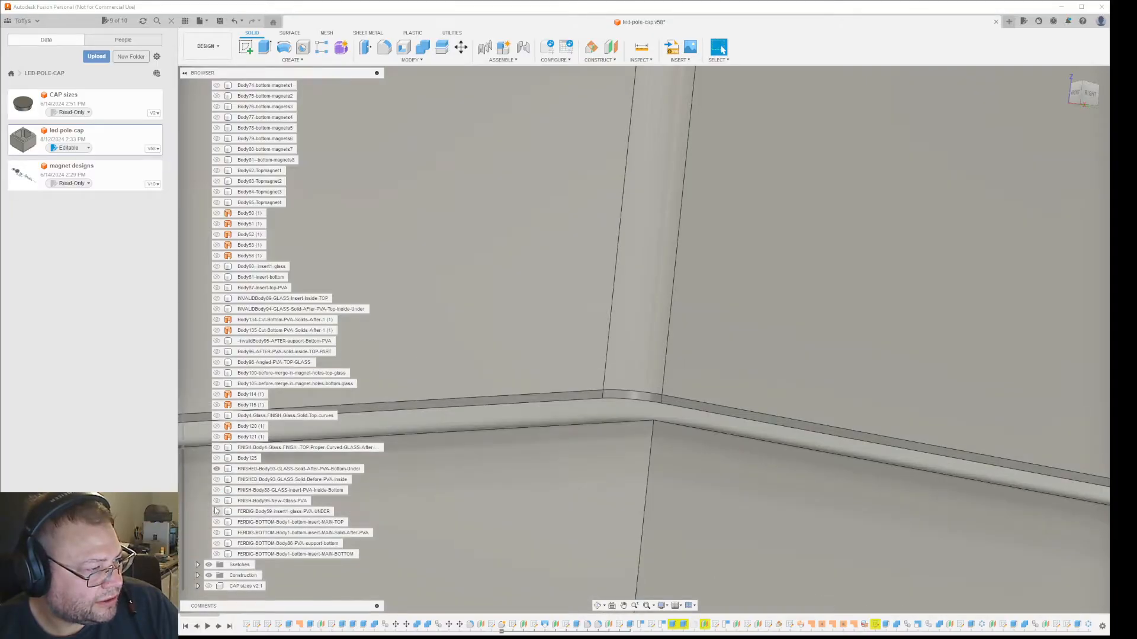
left_click(291, 554)
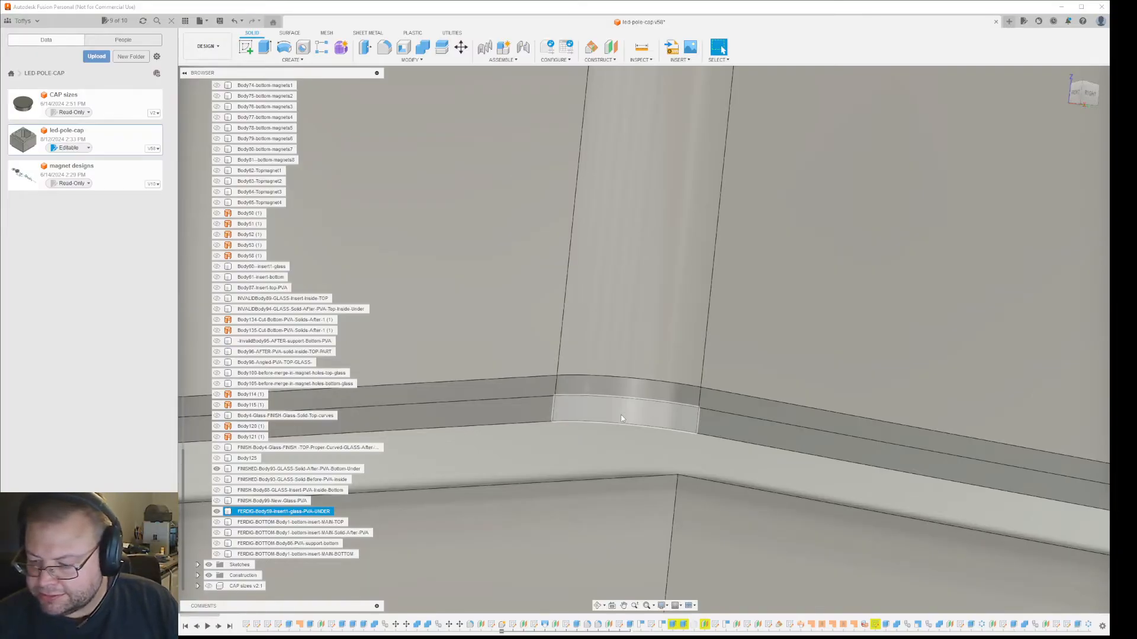
mouse_move(627, 416)
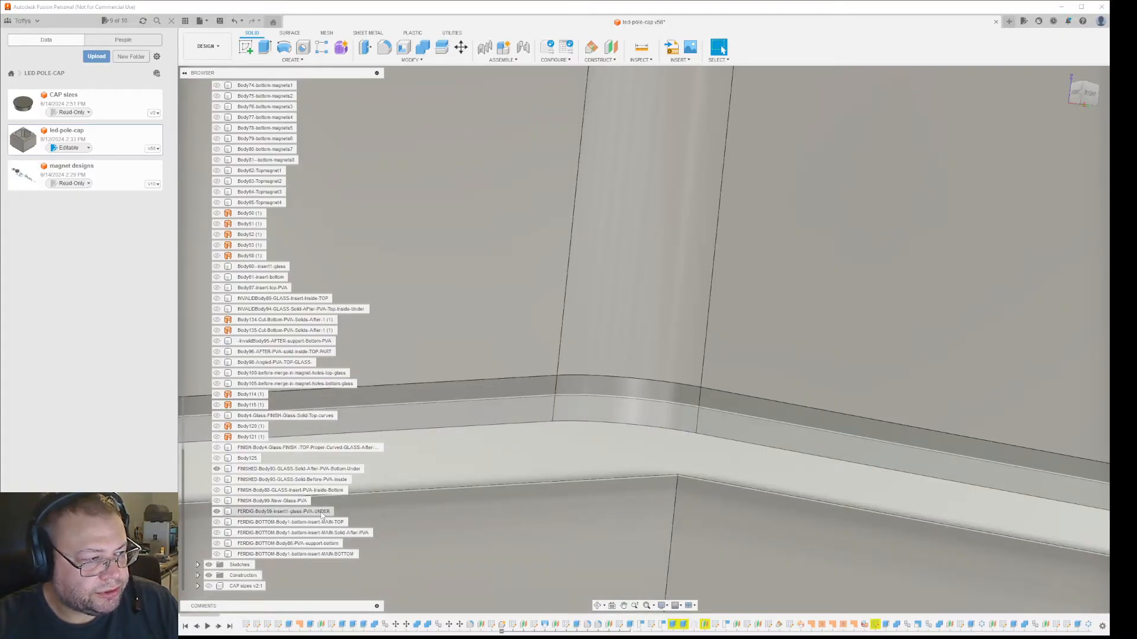
left_click(281, 511)
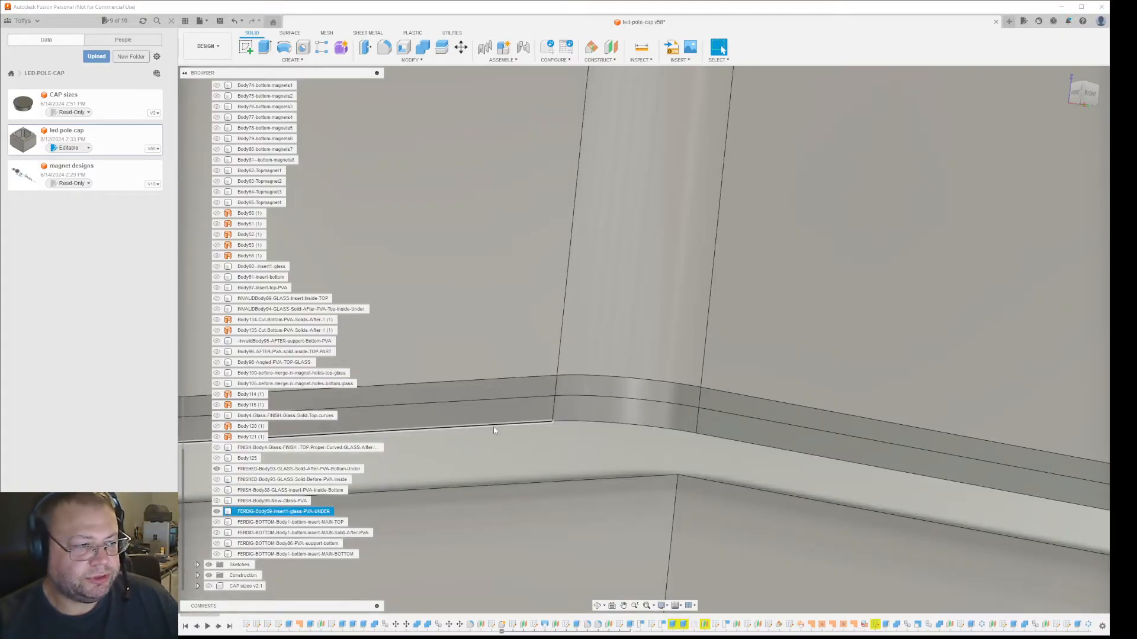
left_click(600, 474)
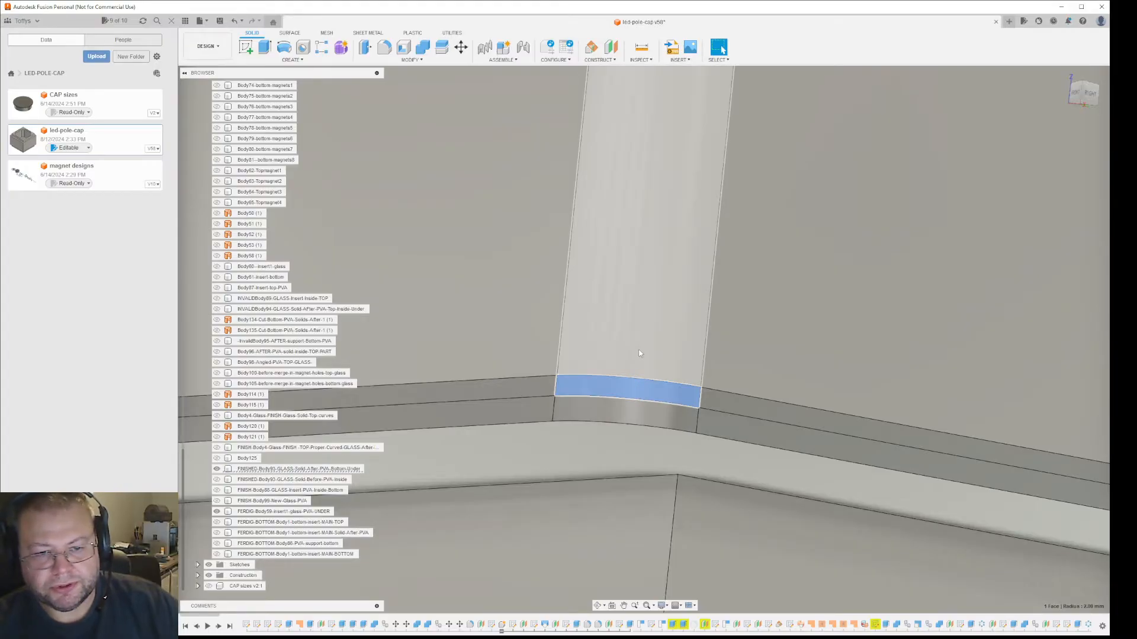
mouse_move(636, 353)
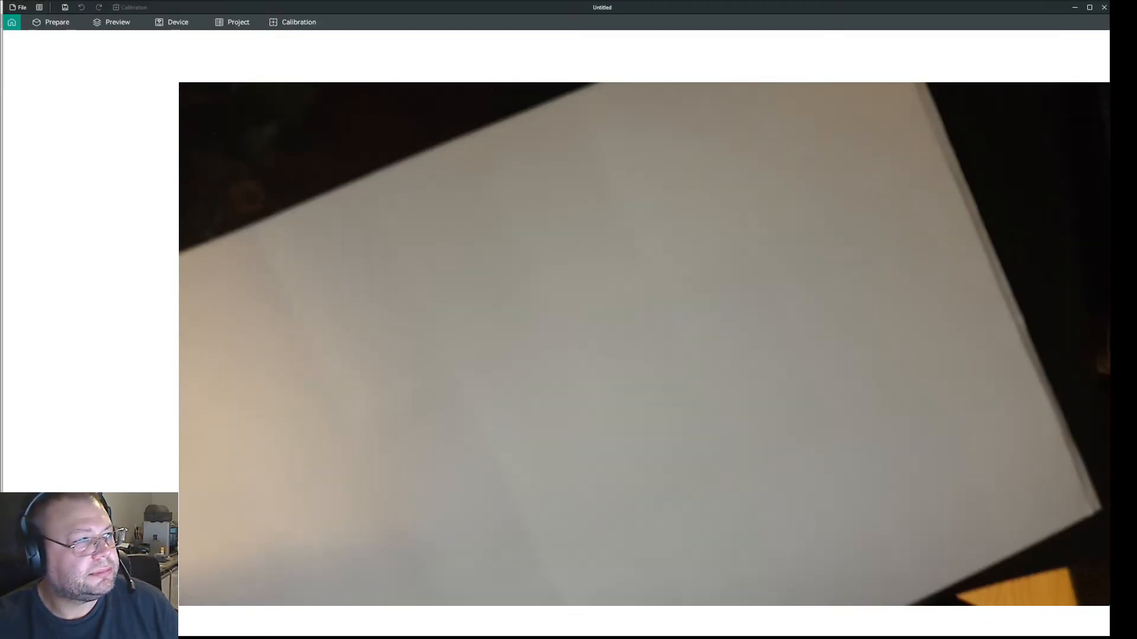
Step: From the Bambu Studio home page, open the recent newglass-nosupports project
left_click(12, 22)
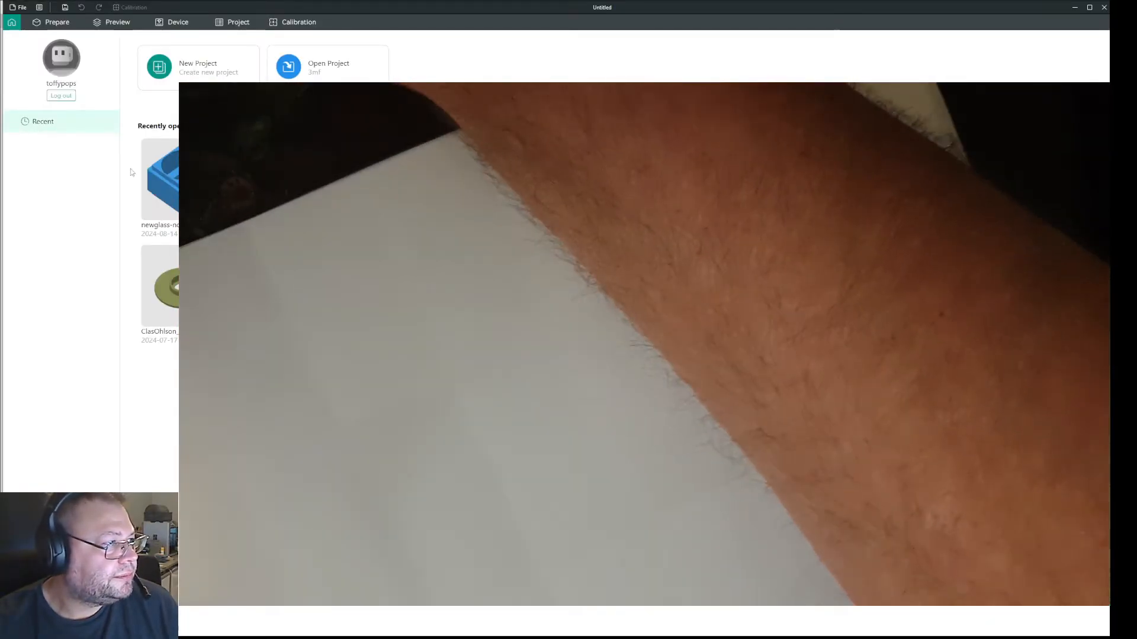
double_click(161, 180)
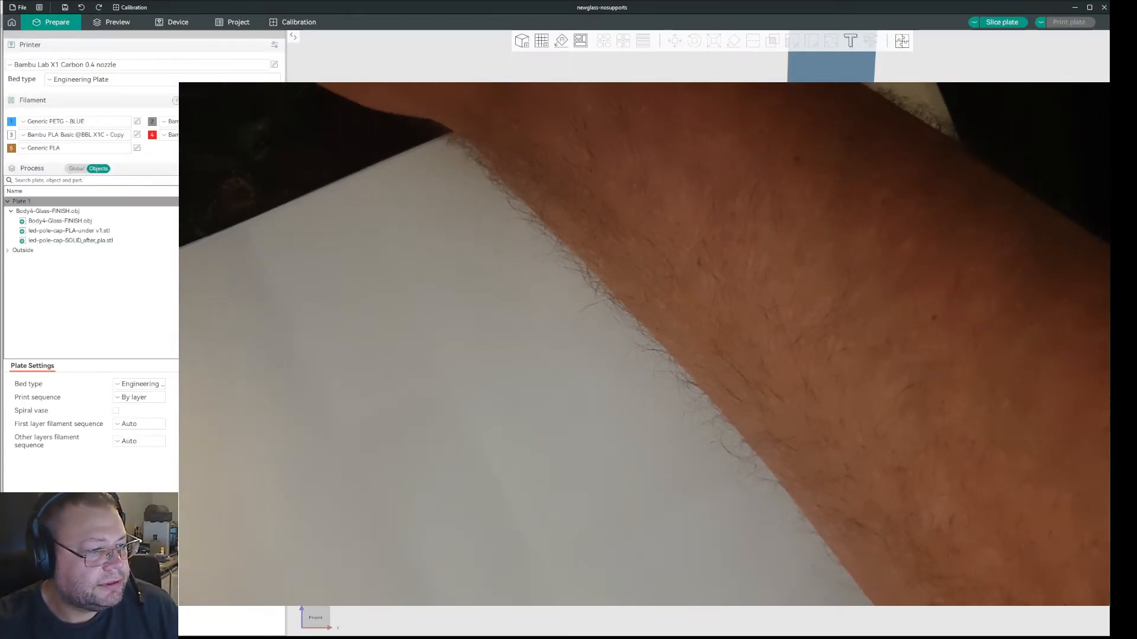